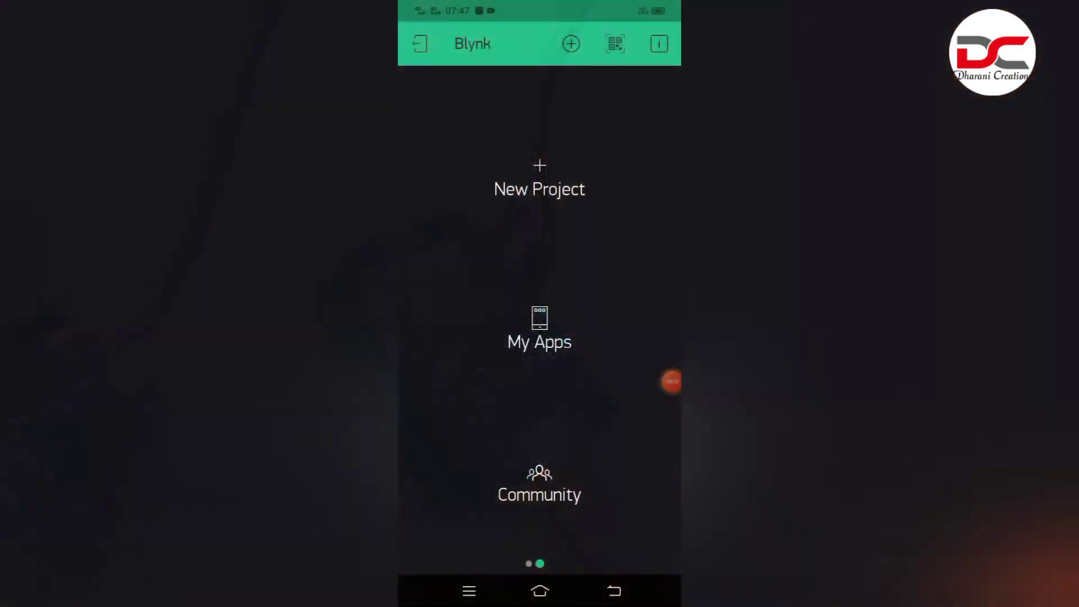
Start a new NodeMCU Wi-Fi project and name it Motion Detect.
{"action": "left_click", "coordinate": [538, 178]}
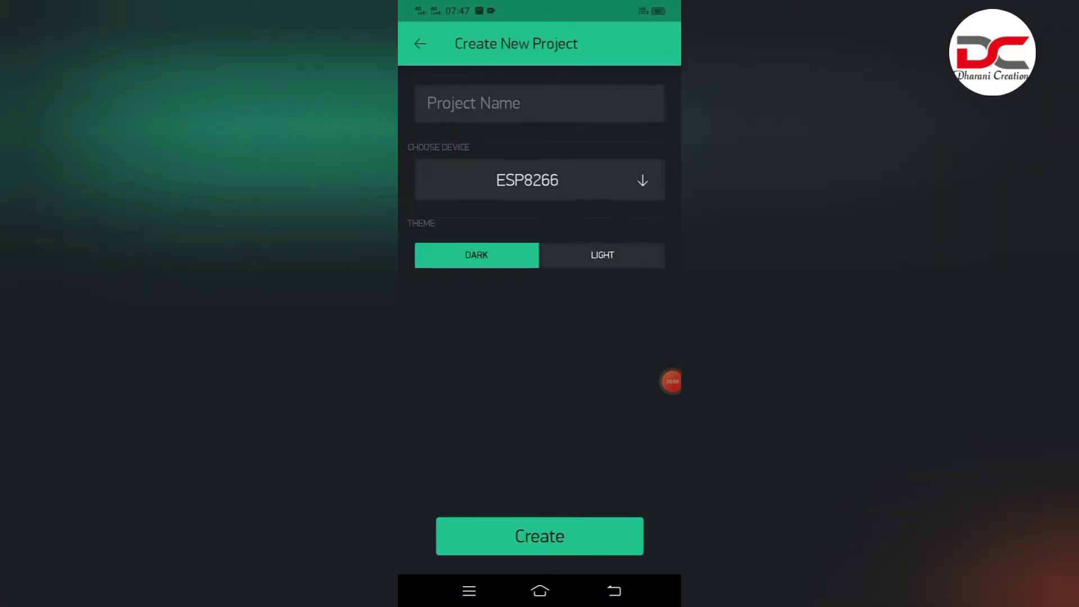
{"action": "left_click", "coordinate": [538, 180]}
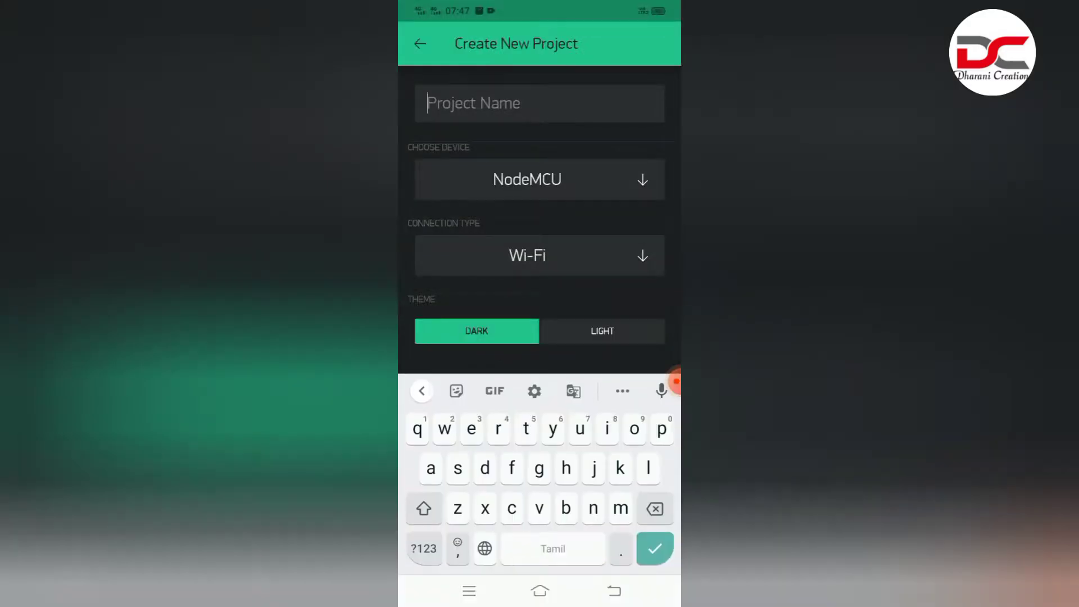
{"action": "type", "text": "moti"}
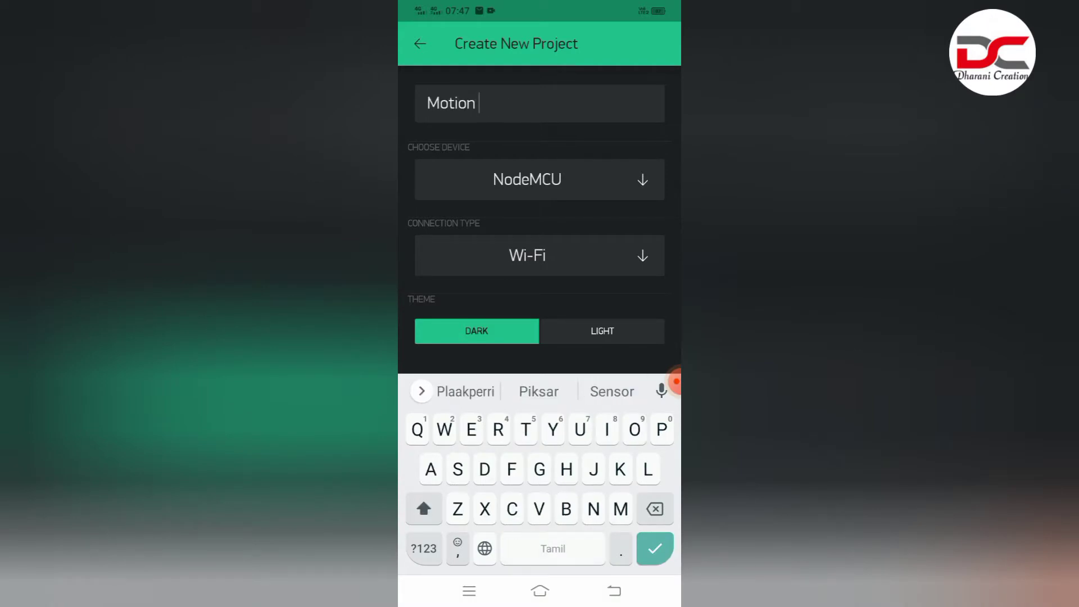
{"action": "type", "text": "De"}
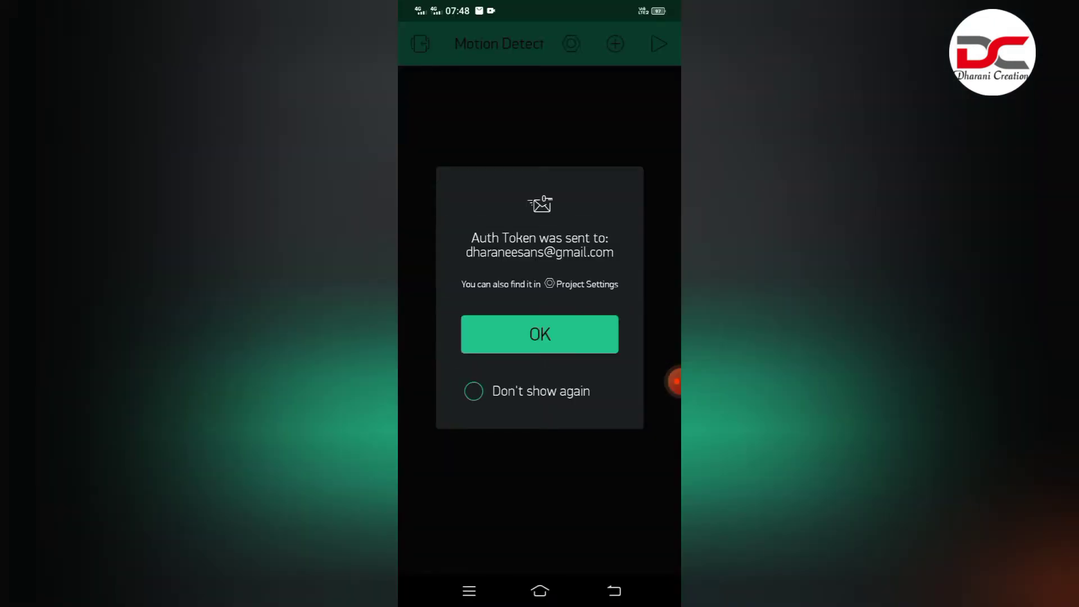
Dismiss the token notice and add a Button widget on virtual pin V0.
{"action": "left_click", "coordinate": [540, 334]}
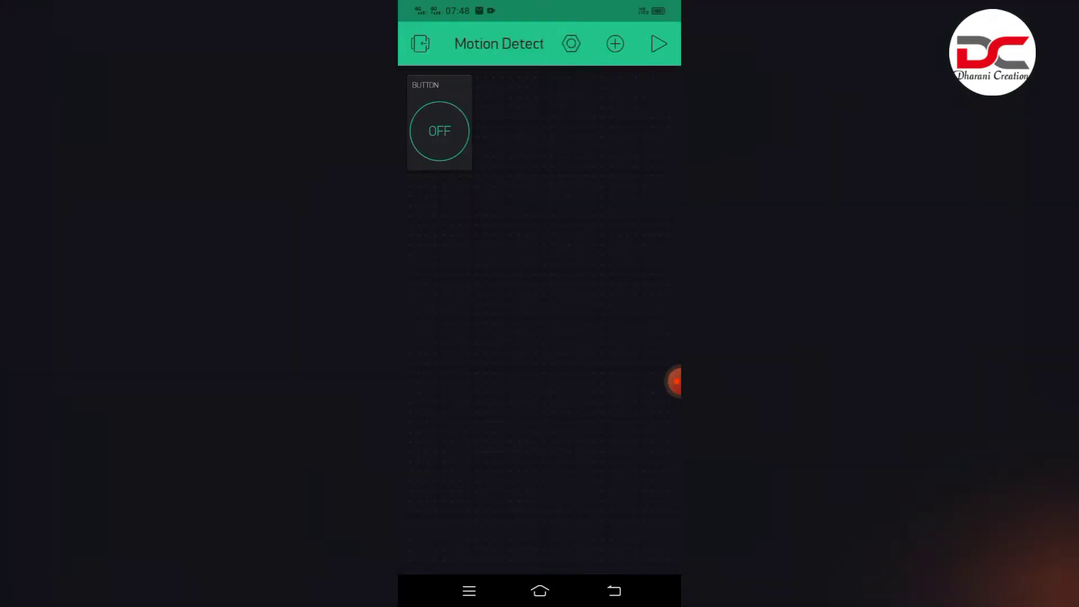
{"action": "left_click", "coordinate": [615, 44]}
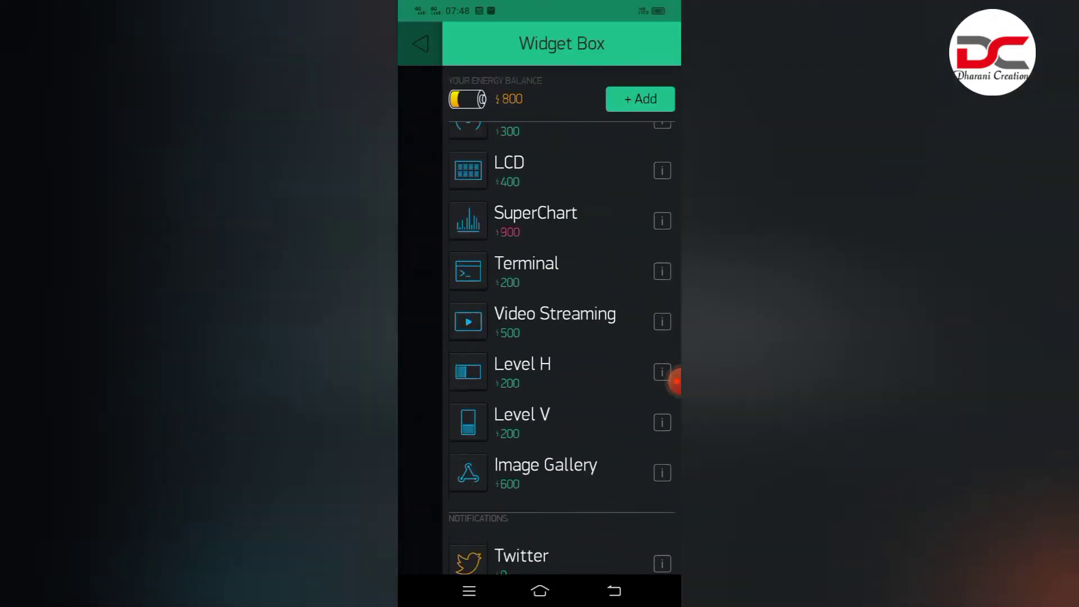
{"action": "left_click", "coordinate": [419, 44]}
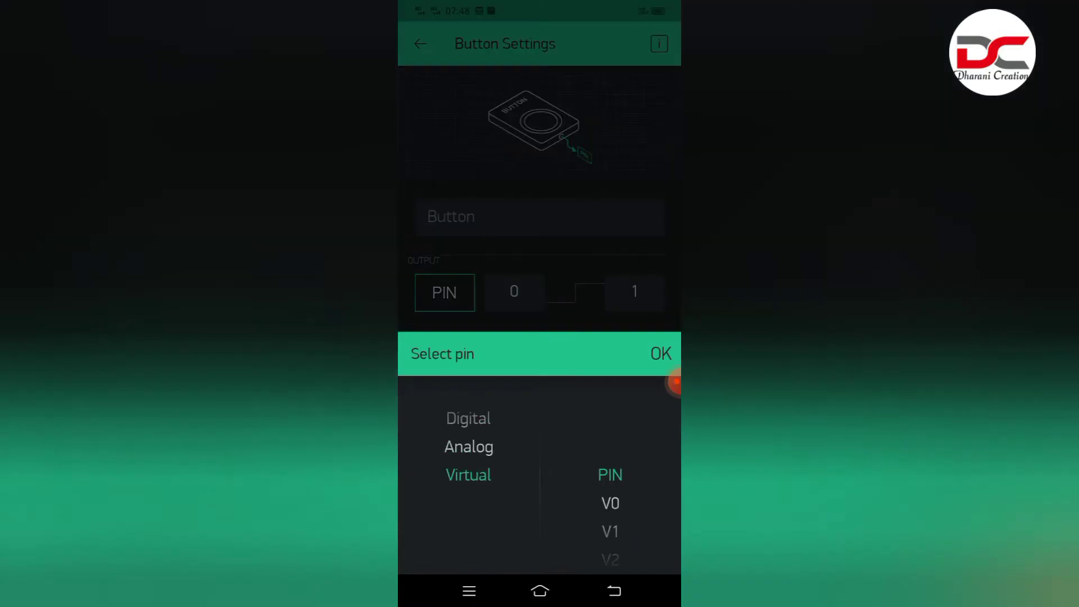
{"action": "left_click", "coordinate": [608, 503]}
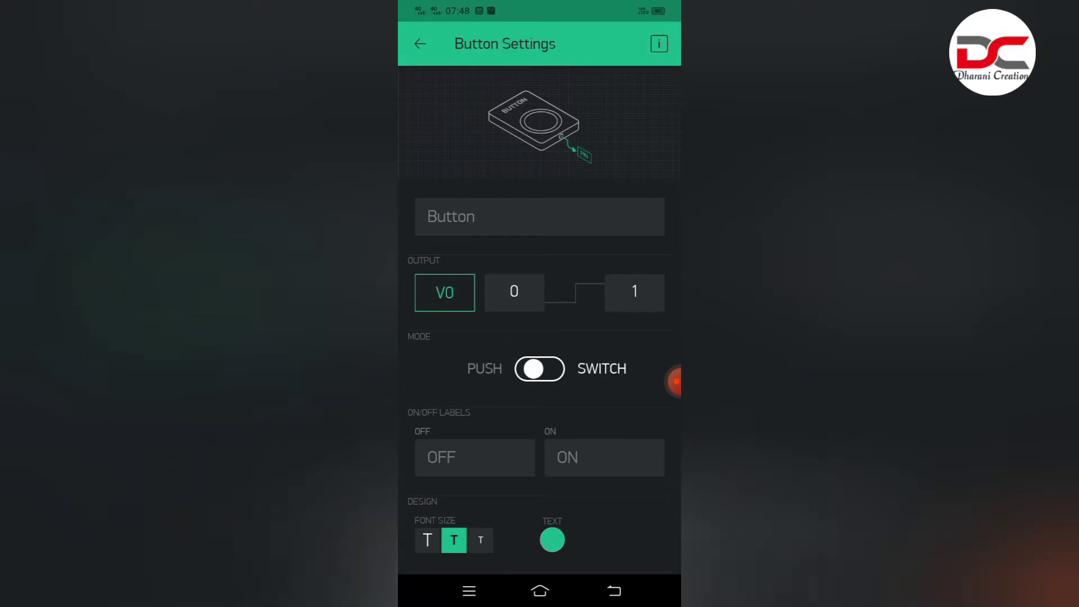
{"action": "left_click", "coordinate": [419, 44]}
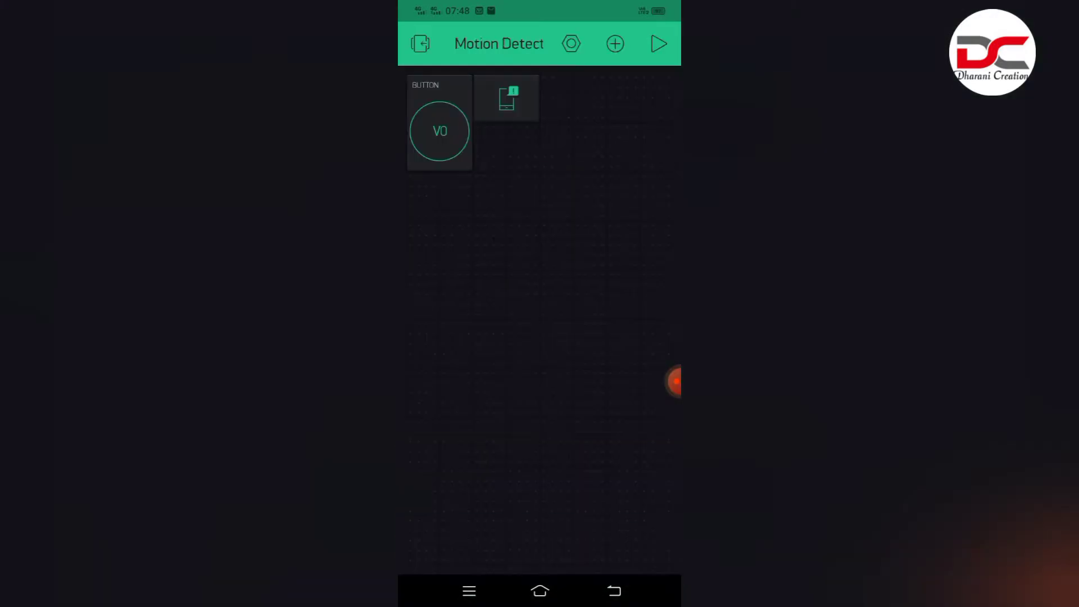
Add a Notification widget and stretch the button across the full width.
{"action": "left_click", "coordinate": [614, 44]}
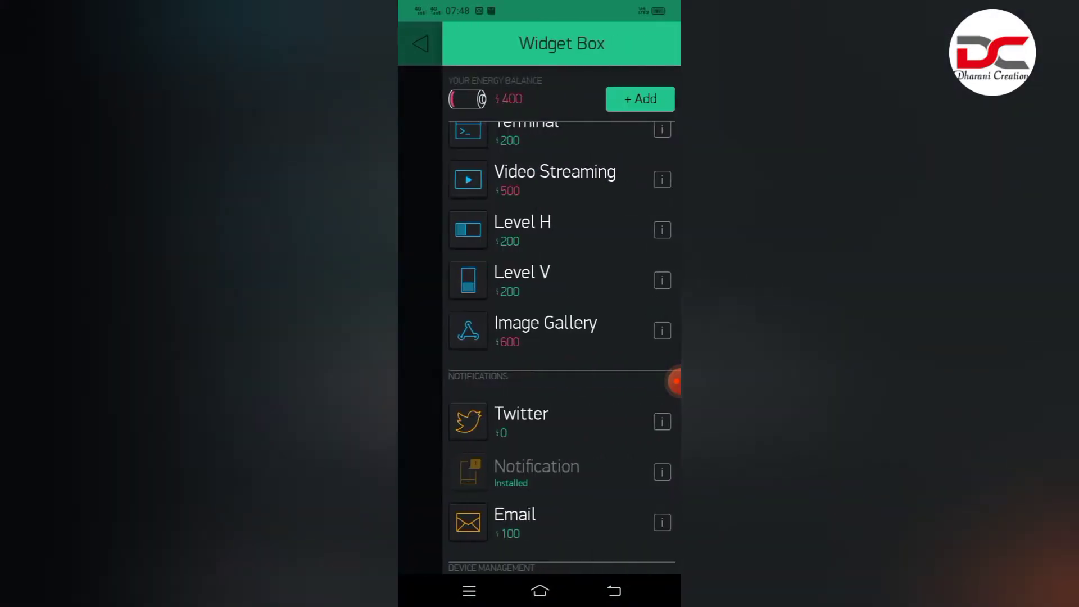
{"action": "left_click", "coordinate": [419, 44]}
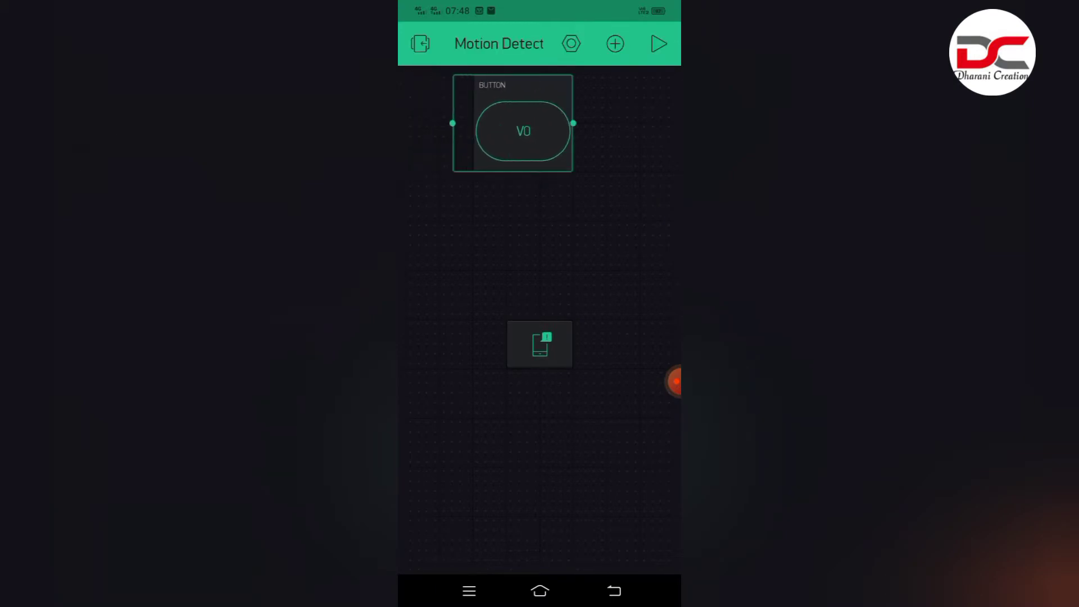
{"action": "left_click_drag", "start_coordinate": [573, 124], "coordinate": [672, 124]}
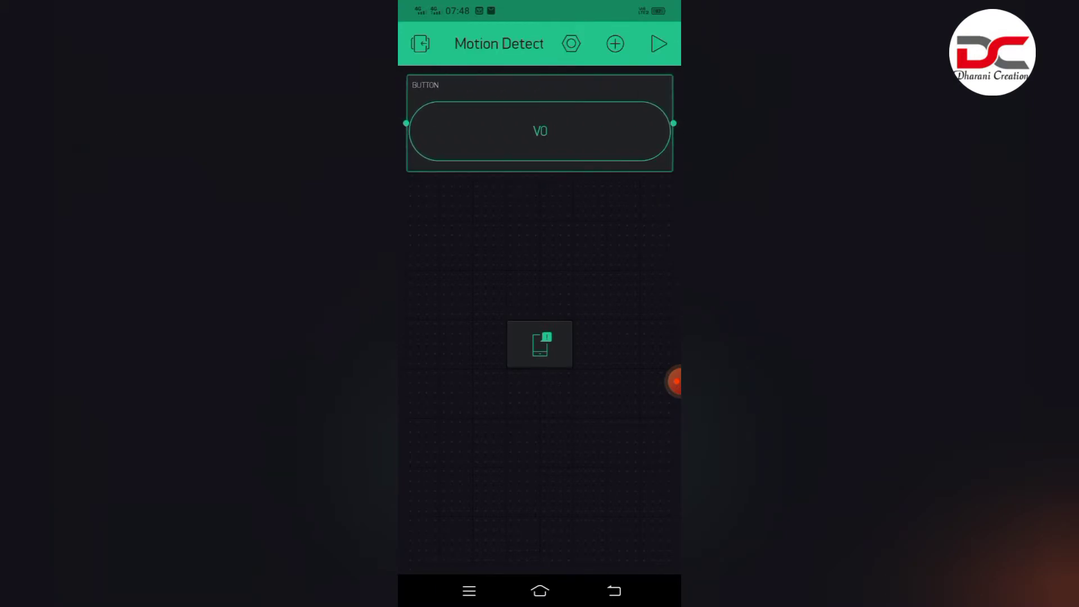
{"action": "left_click", "coordinate": [658, 44]}
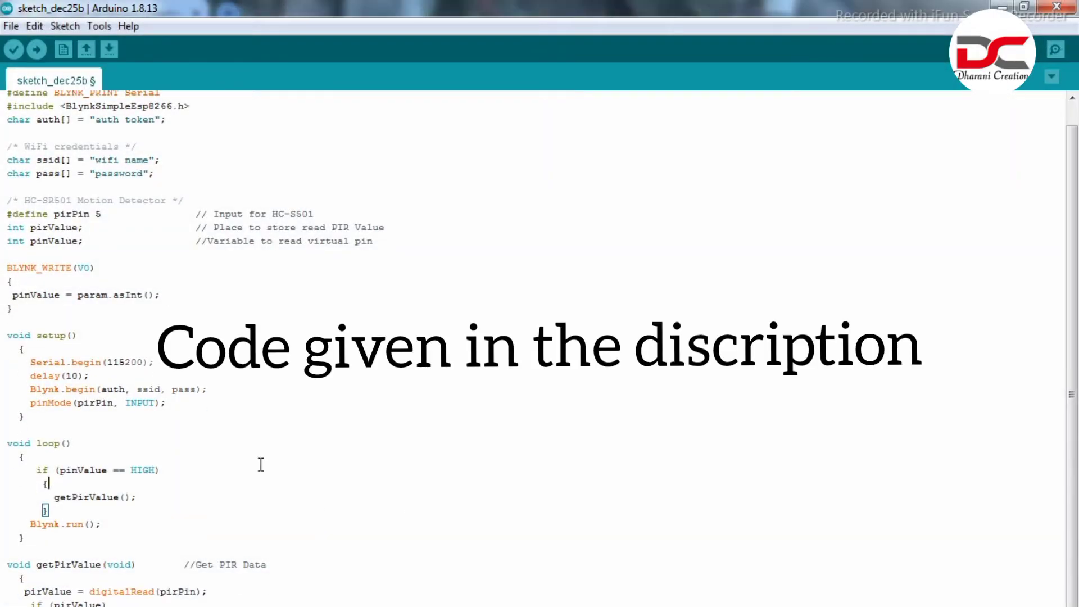
Keep board NodeMCU 1.0 on port COM4 and select the auth token placeholder.
{"action": "left_click", "coordinate": [98, 26]}
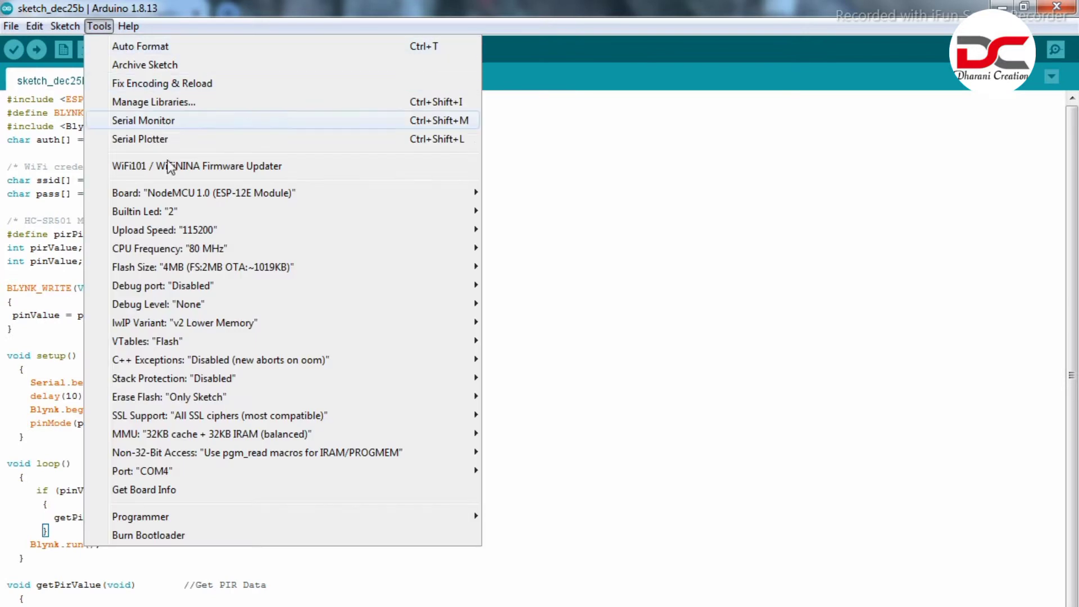
{"action": "left_click", "coordinate": [143, 472]}
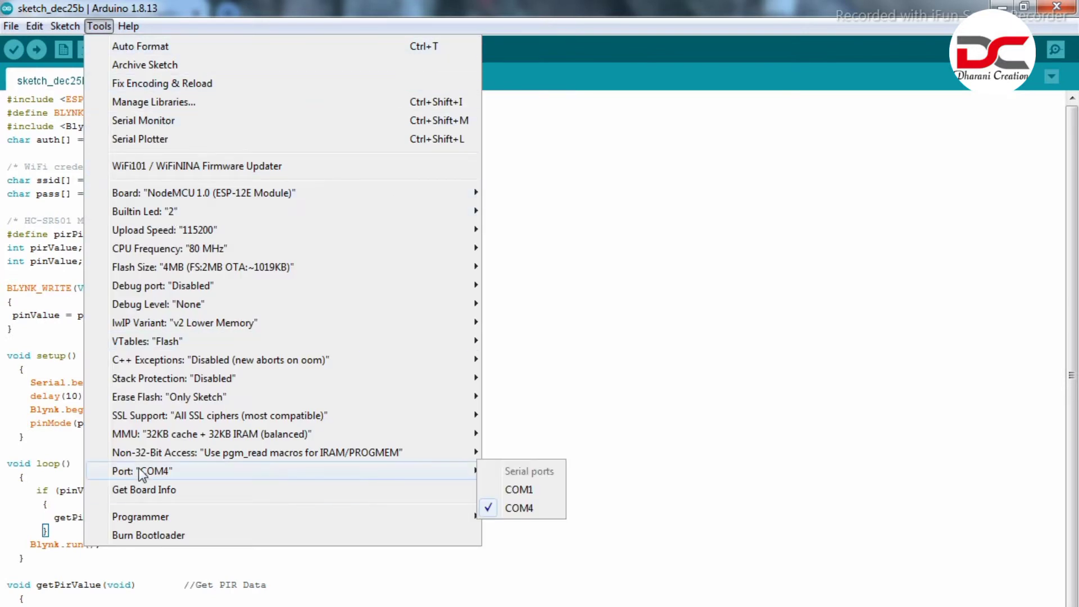
{"action": "left_click", "coordinate": [519, 508]}
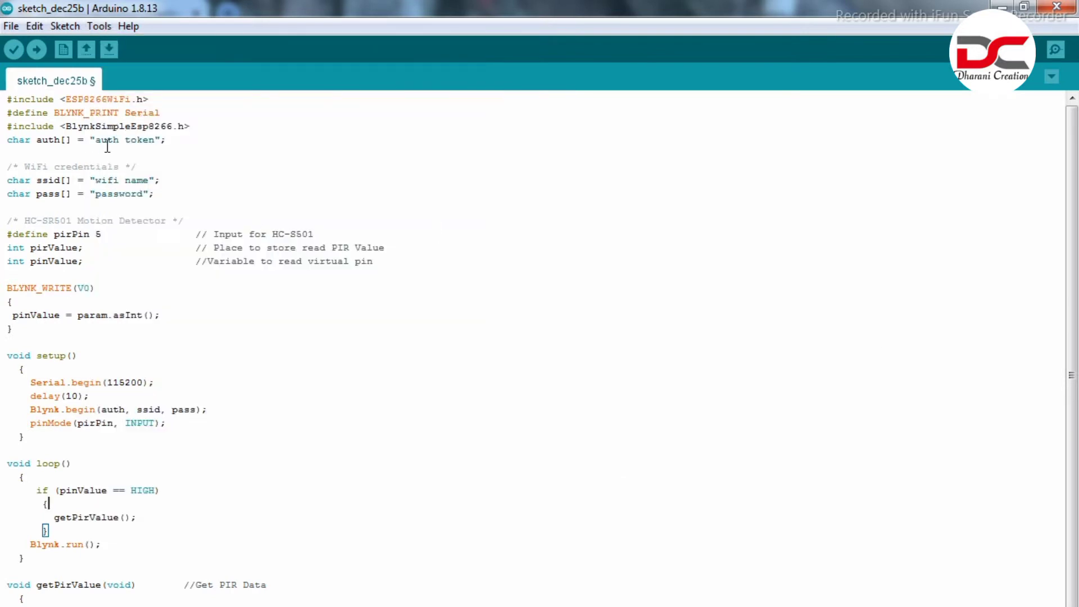
{"action": "double_click", "coordinate": [106, 139]}
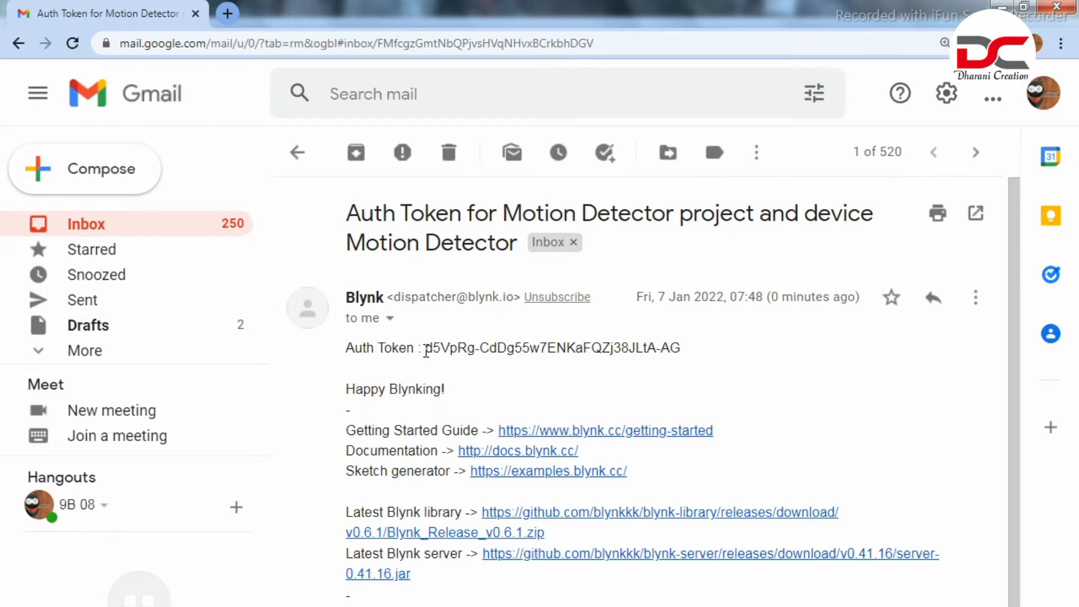
Select the auth token string in the Blynk email for copying.
{"action": "left_click_drag", "start_coordinate": [425, 347], "coordinate": [678, 347]}
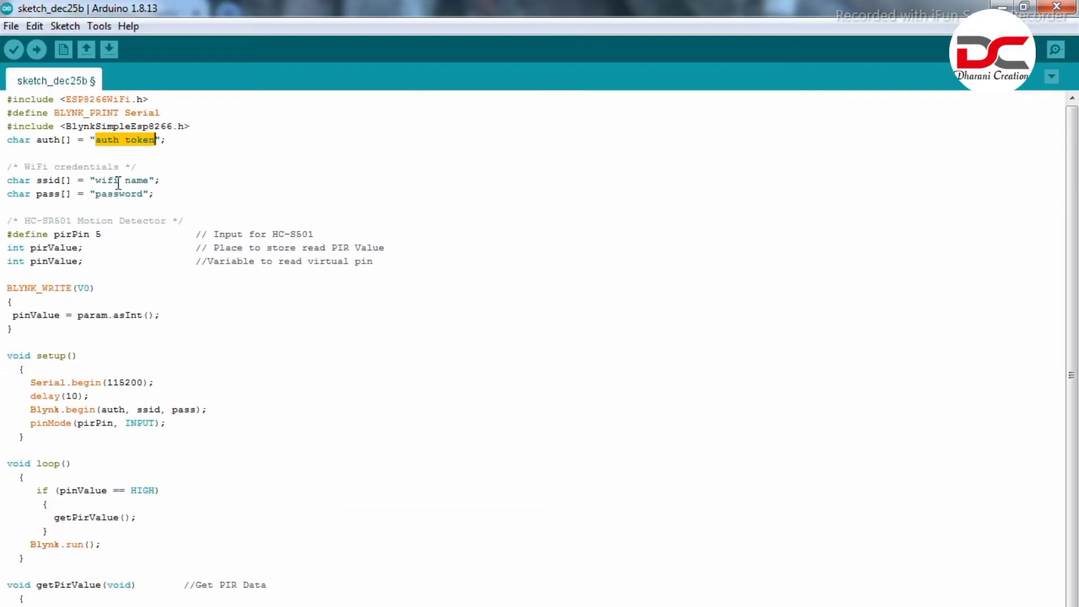
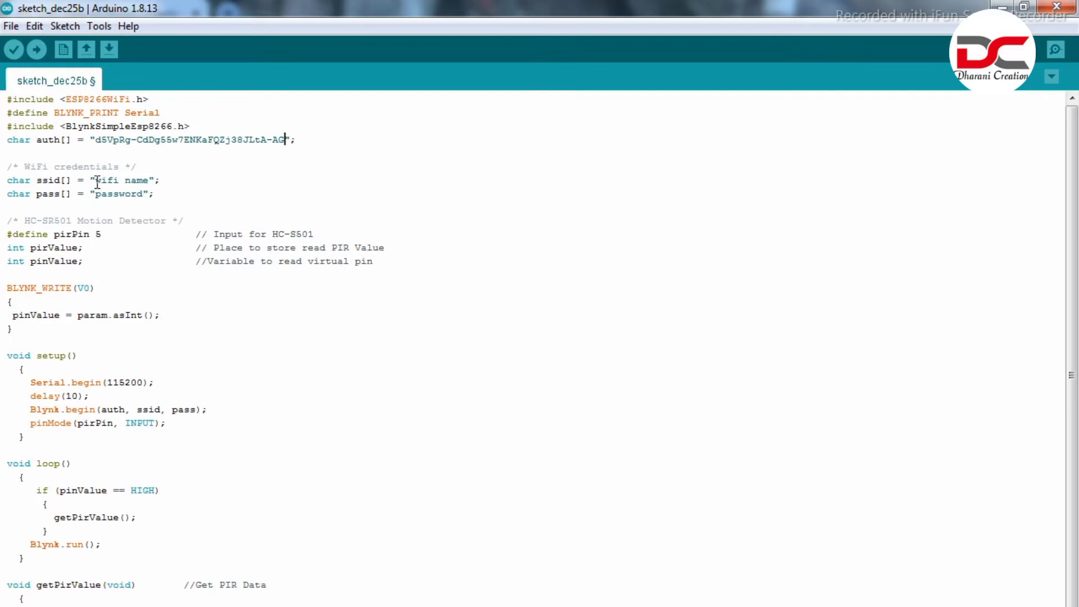
{"action": "double_click", "coordinate": [123, 180]}
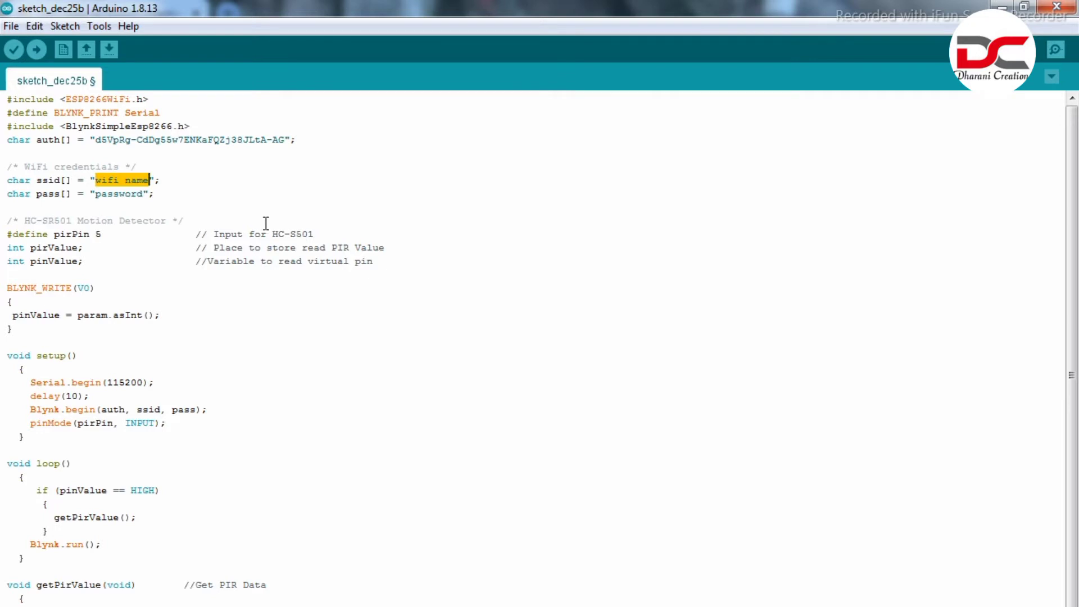
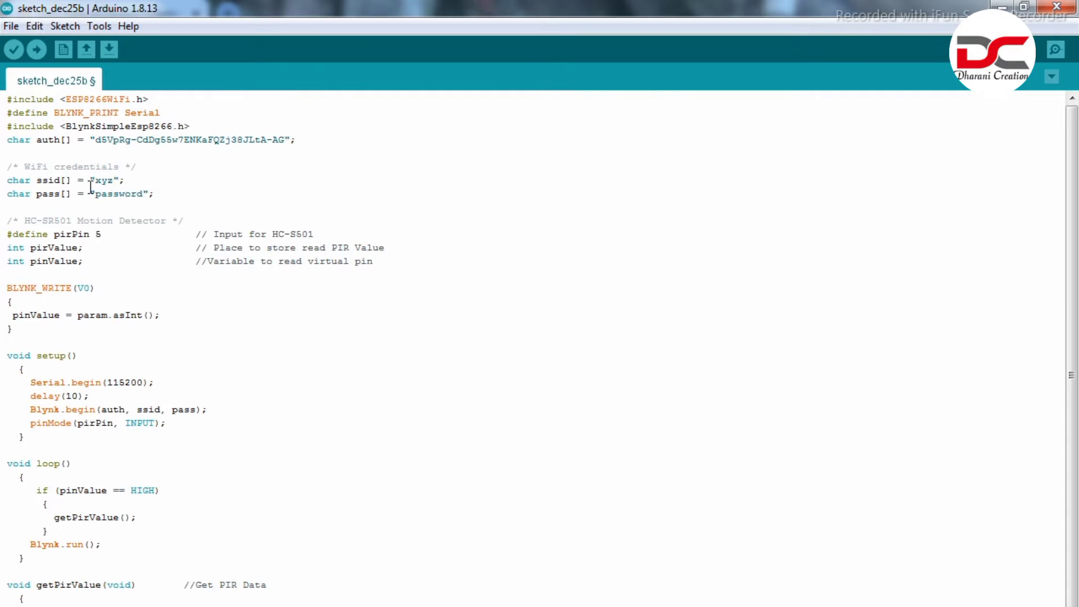
{"action": "double_click", "coordinate": [117, 193]}
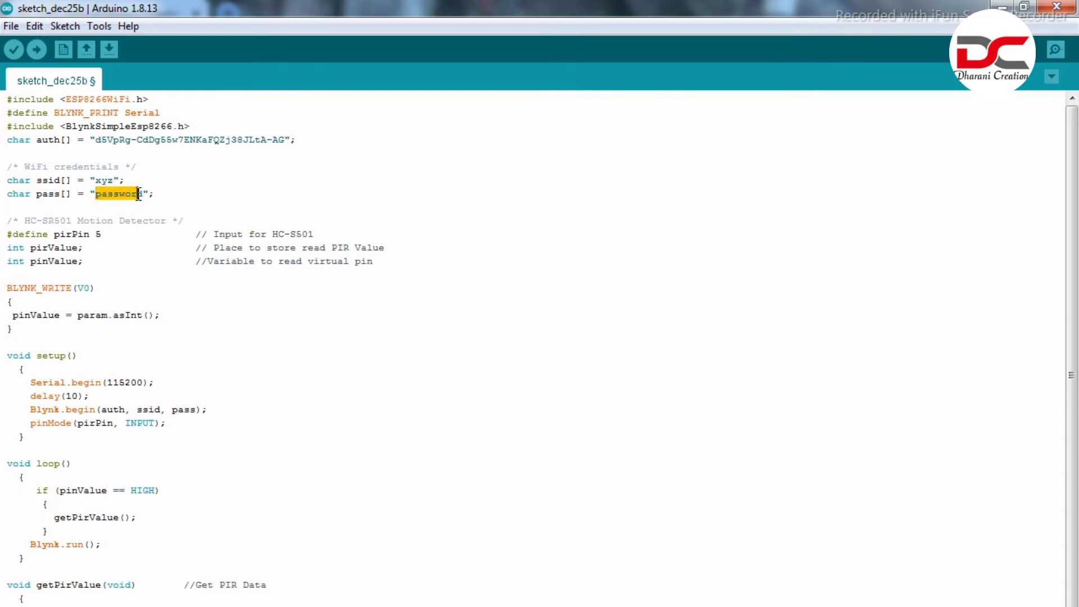
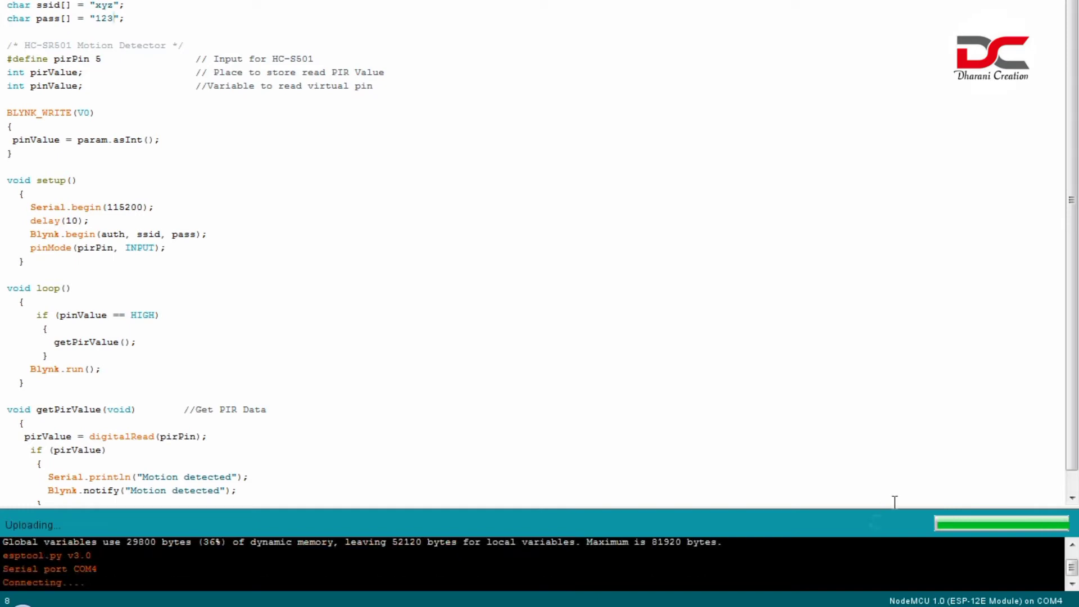
{"action": "mouse_move", "coordinate": [113, 583]}
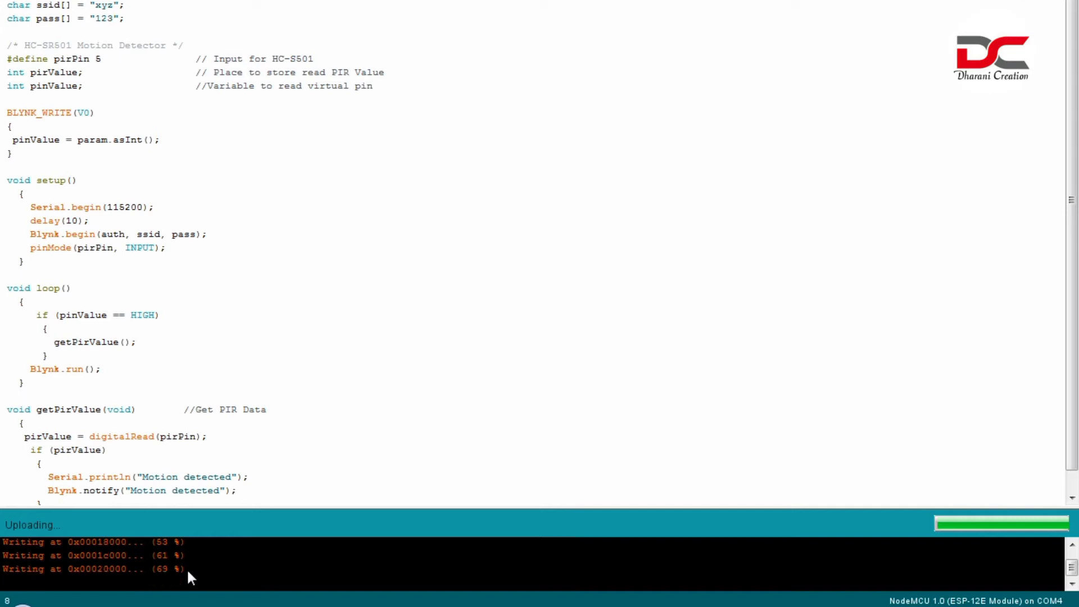
Upload the sketch to the NodeMCU on COM4.
{"action": "left_click", "coordinate": [117, 18]}
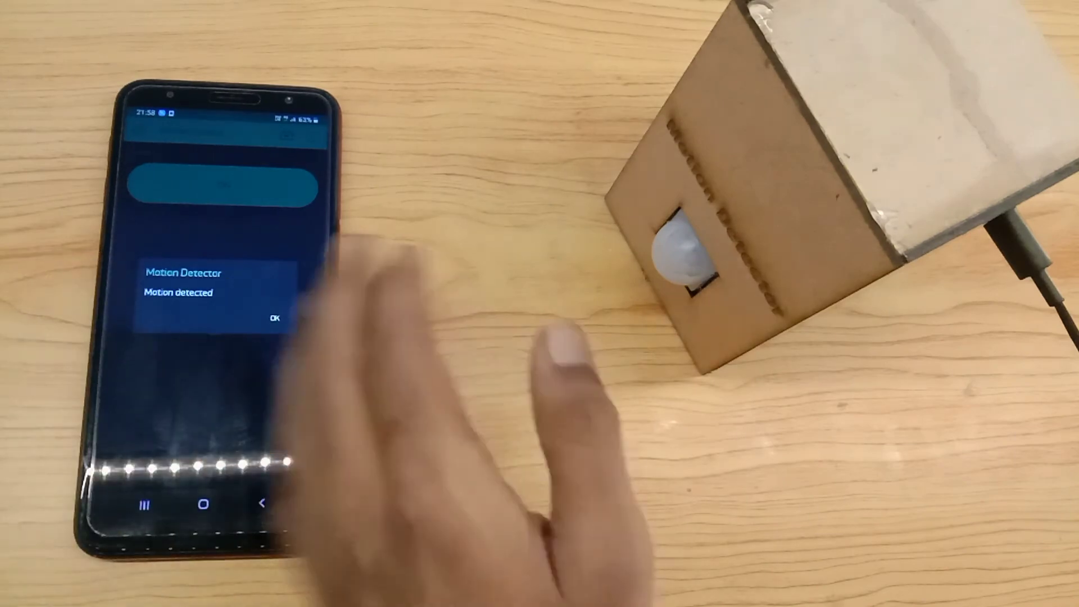
Dismiss the Motion detected alert in Blynk with OK.
{"action": "left_click", "coordinate": [275, 317]}
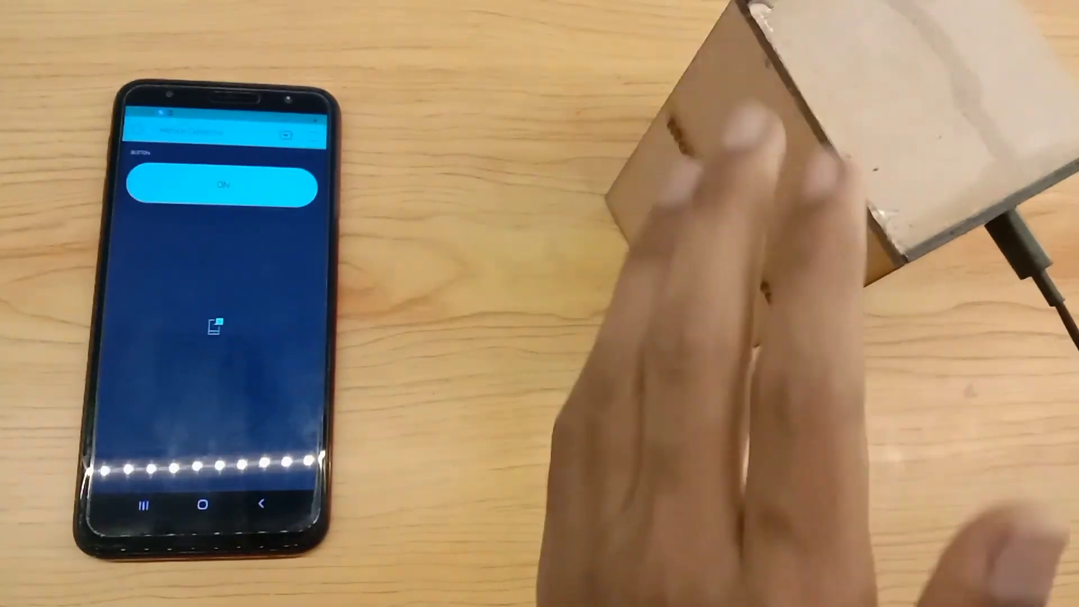